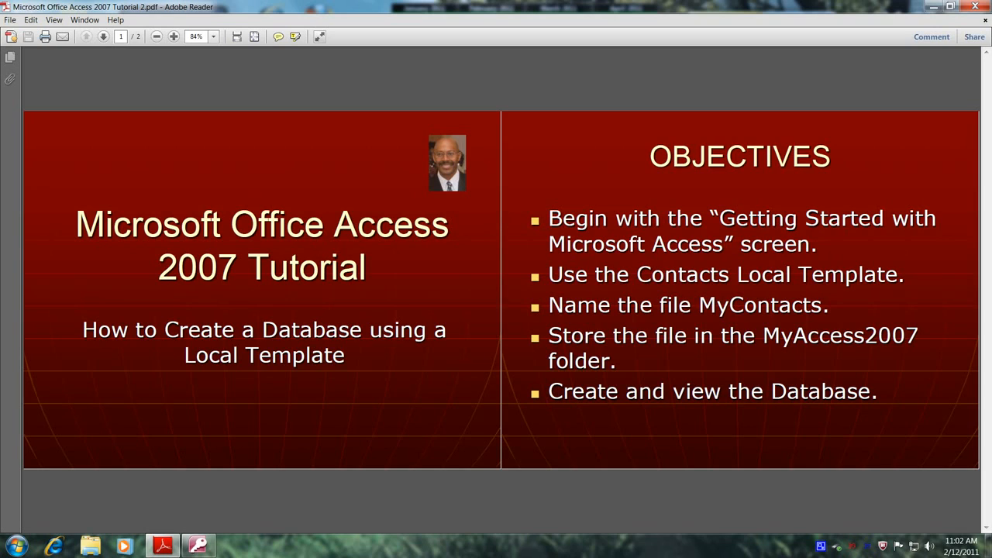
mouse_move(741, 504)
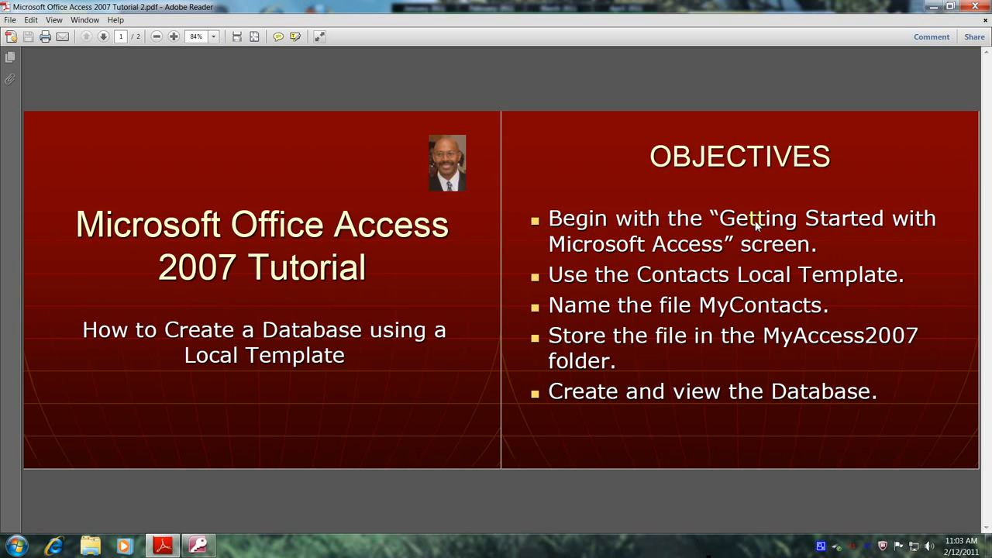
mouse_move(656, 255)
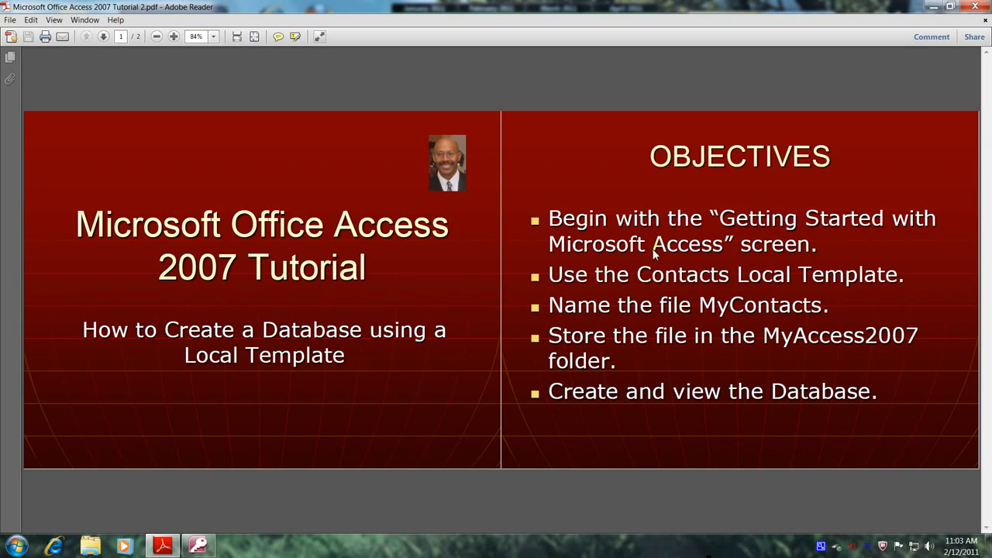
mouse_move(582, 280)
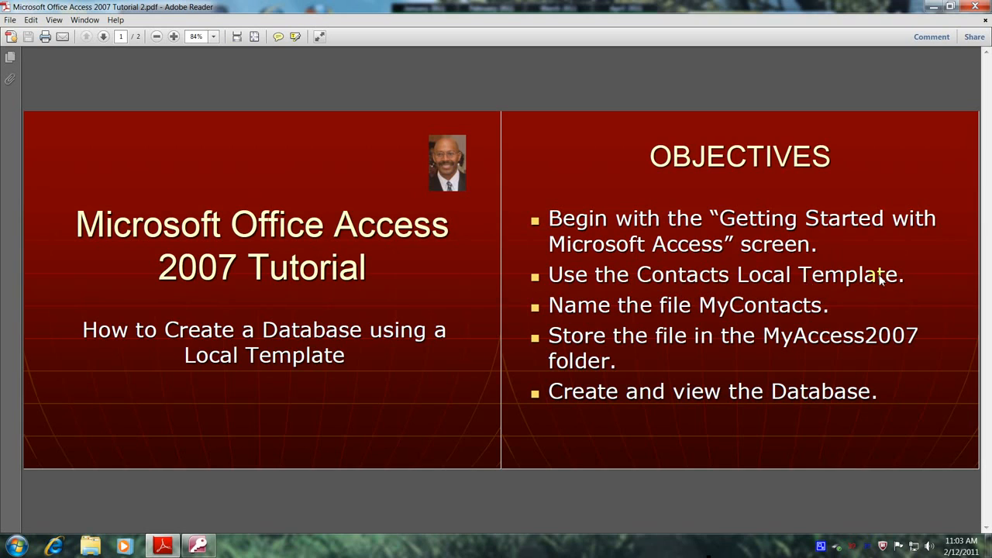
mouse_move(740, 321)
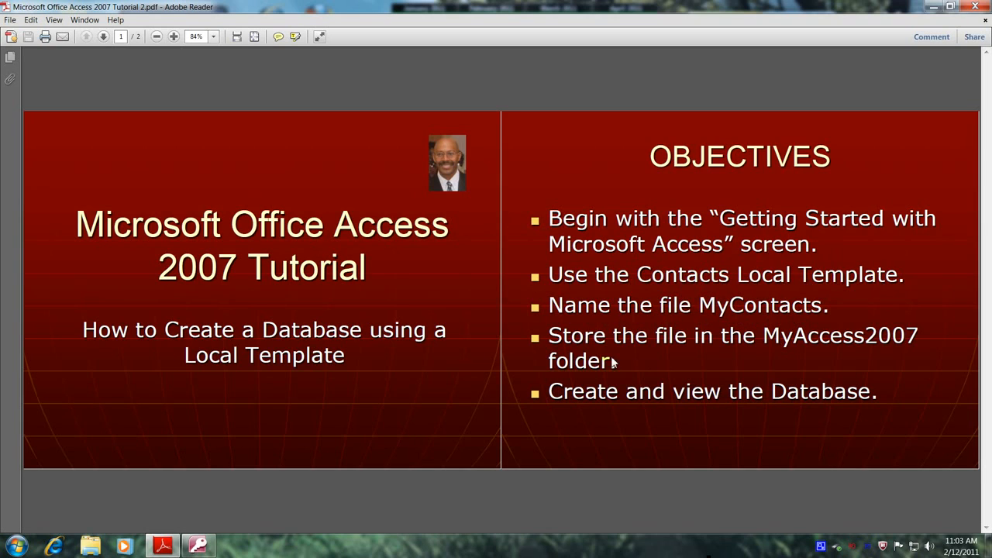
mouse_move(836, 358)
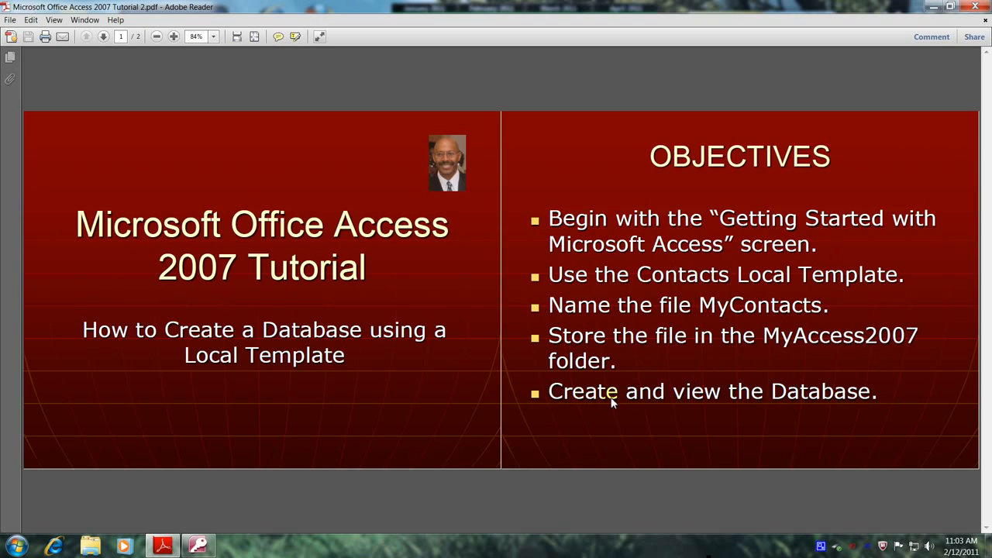
mouse_move(759, 413)
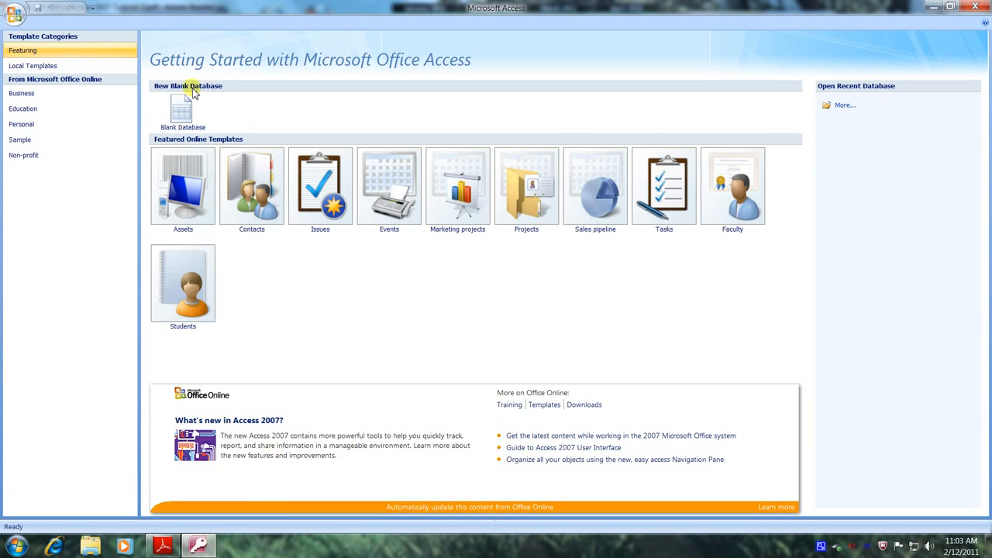
mouse_move(369, 83)
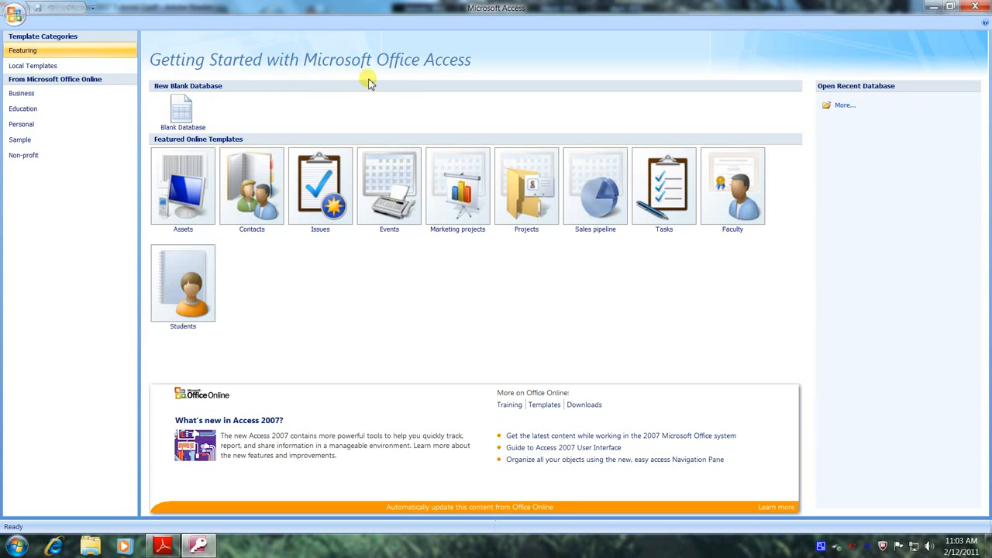
mouse_move(324, 75)
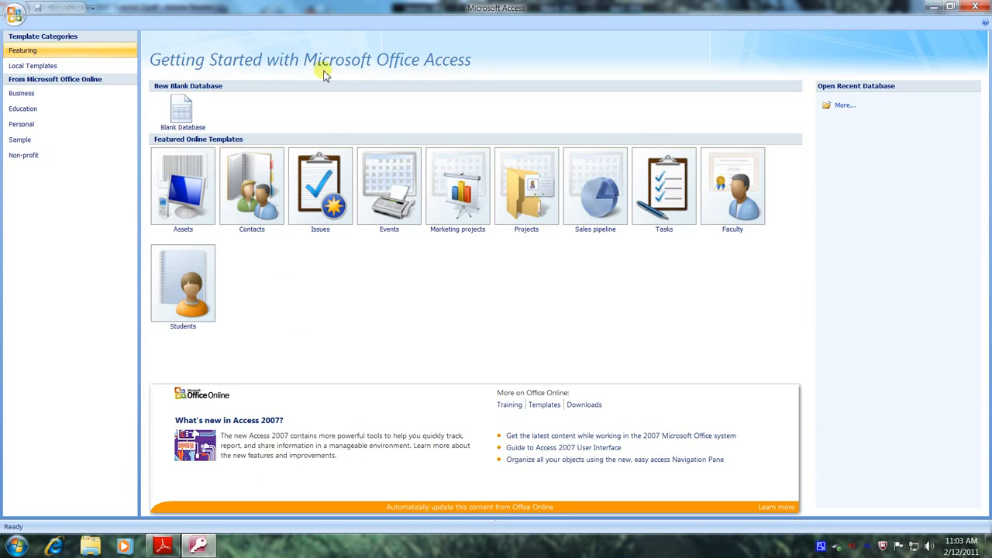
mouse_move(62, 42)
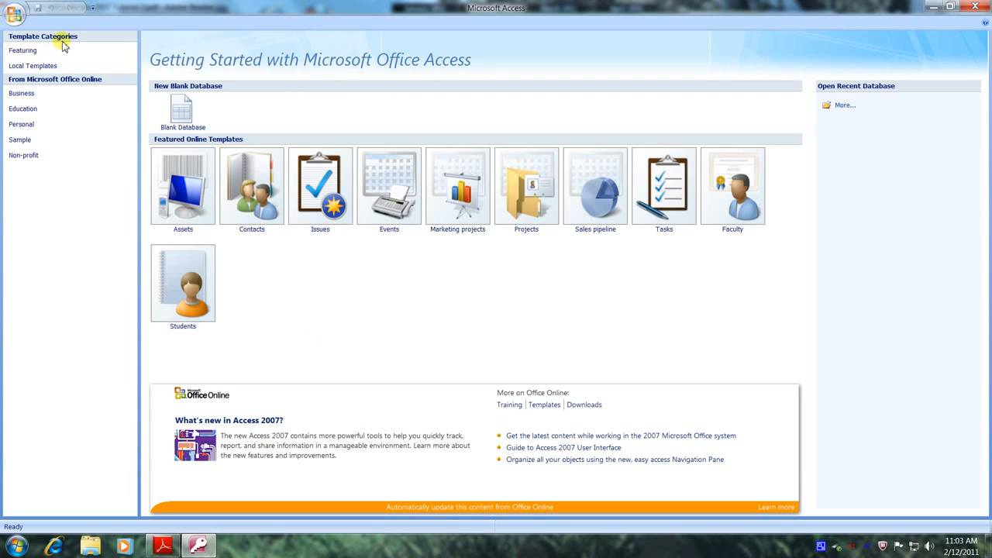
mouse_move(32, 66)
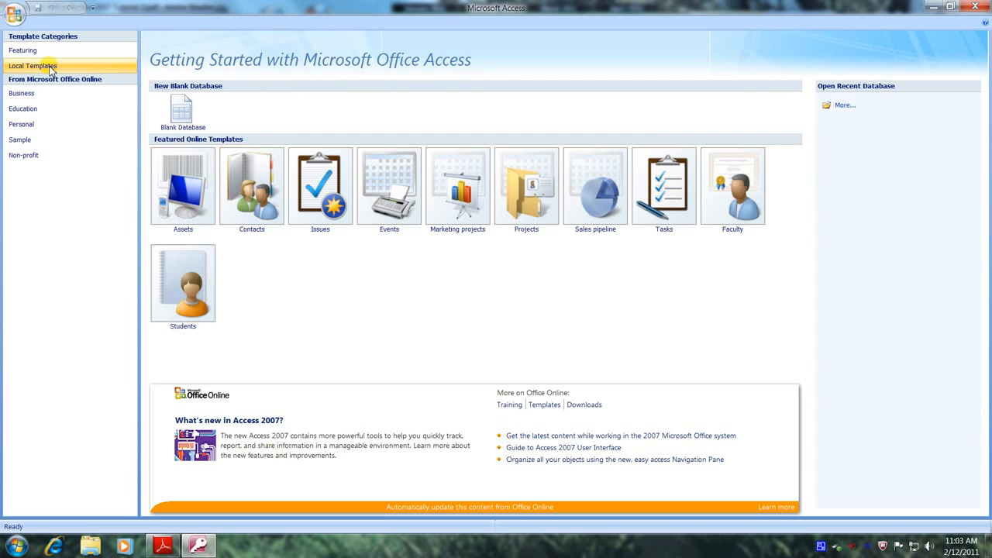
- Choose the Contacts local template and name the database file MyContacts
click(33, 65)
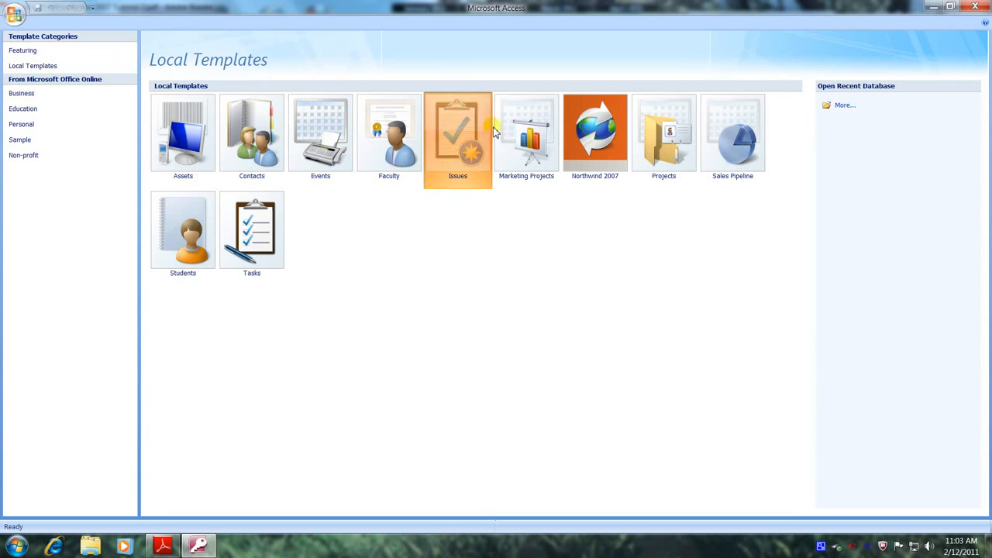
mouse_move(511, 209)
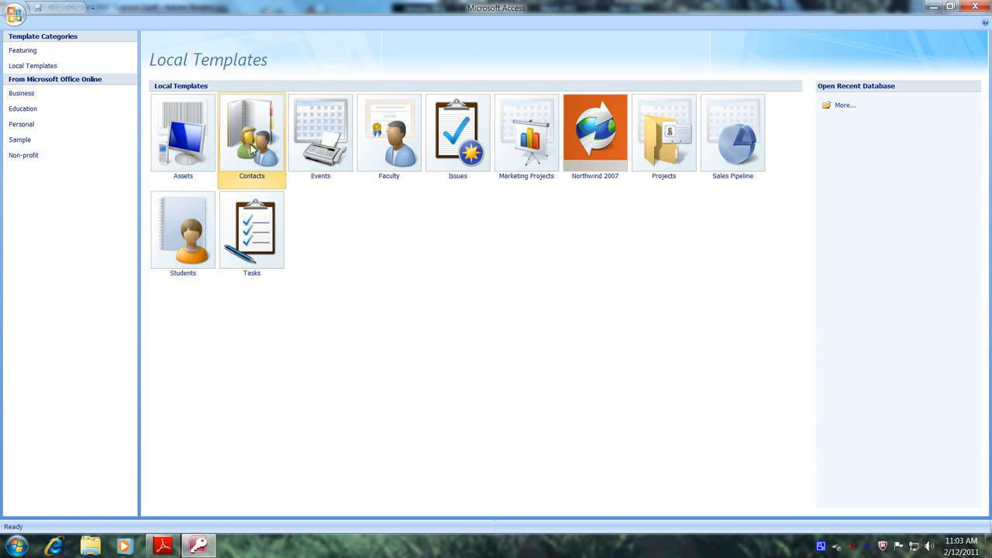
click(251, 132)
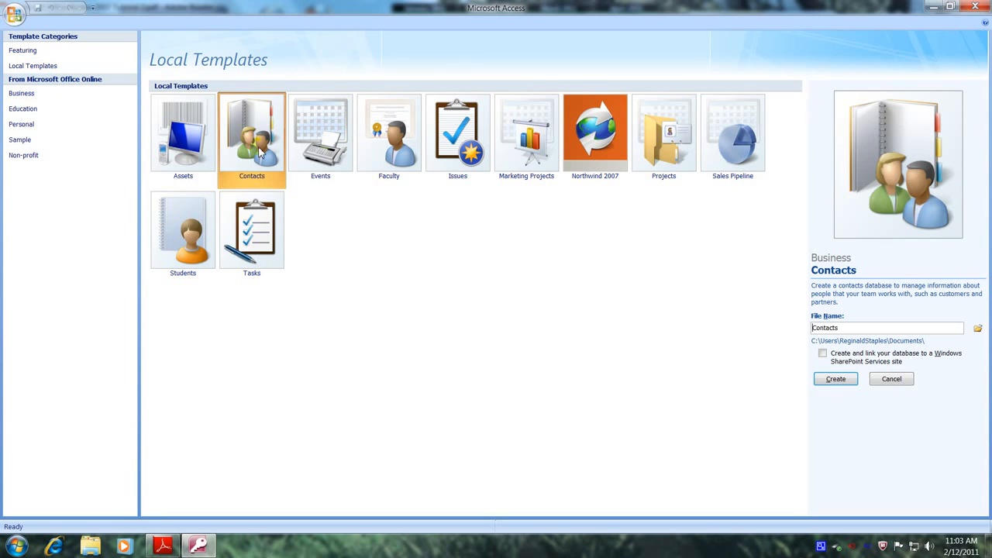
mouse_move(806, 341)
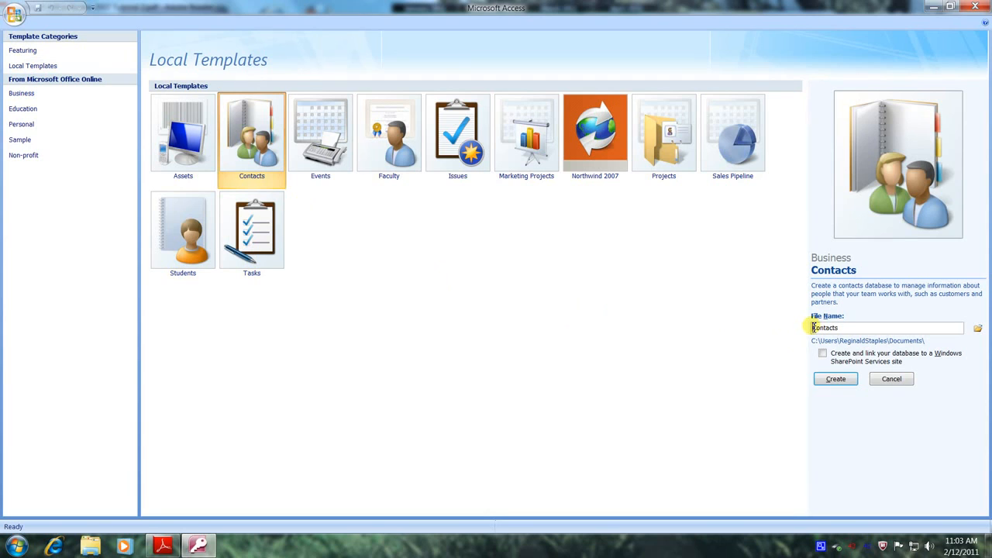
mouse_move(787, 327)
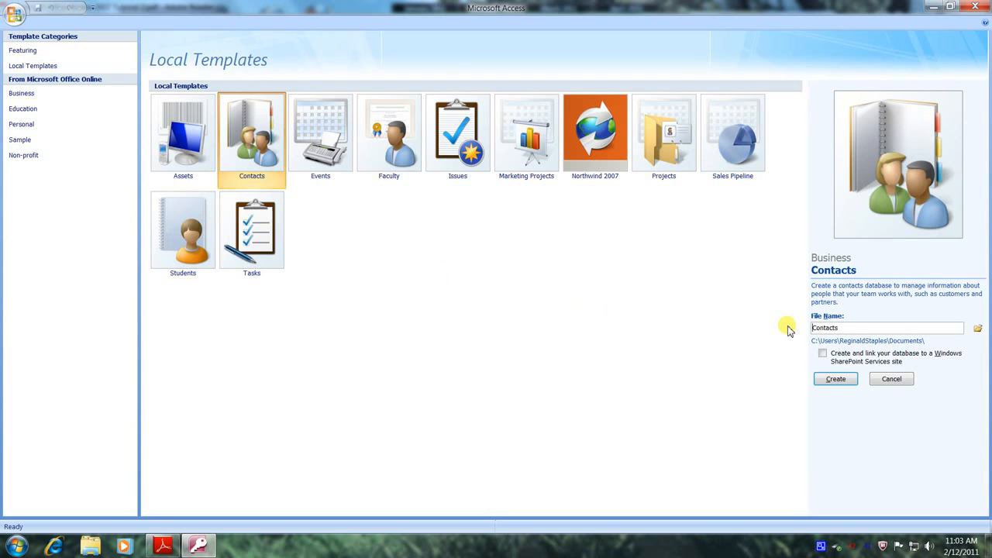
text(MyContacts)
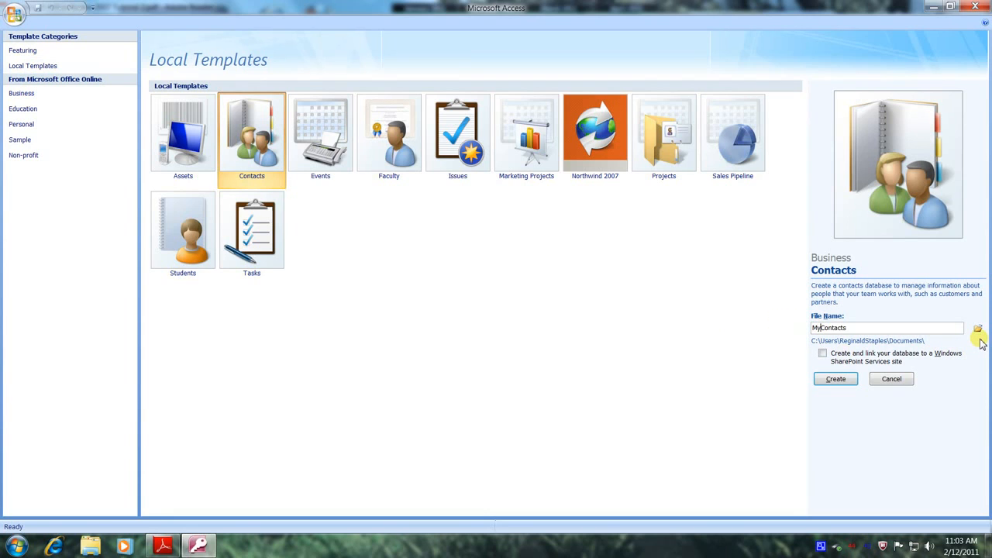
mouse_move(978, 331)
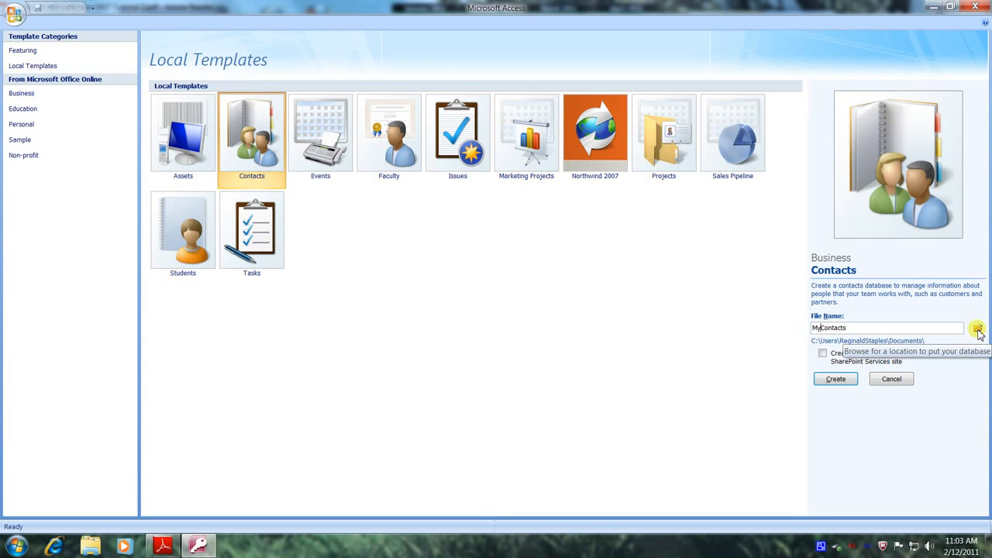
- Set the save location to the MyTutorialProjects\MyAccess2007 folder
click(978, 327)
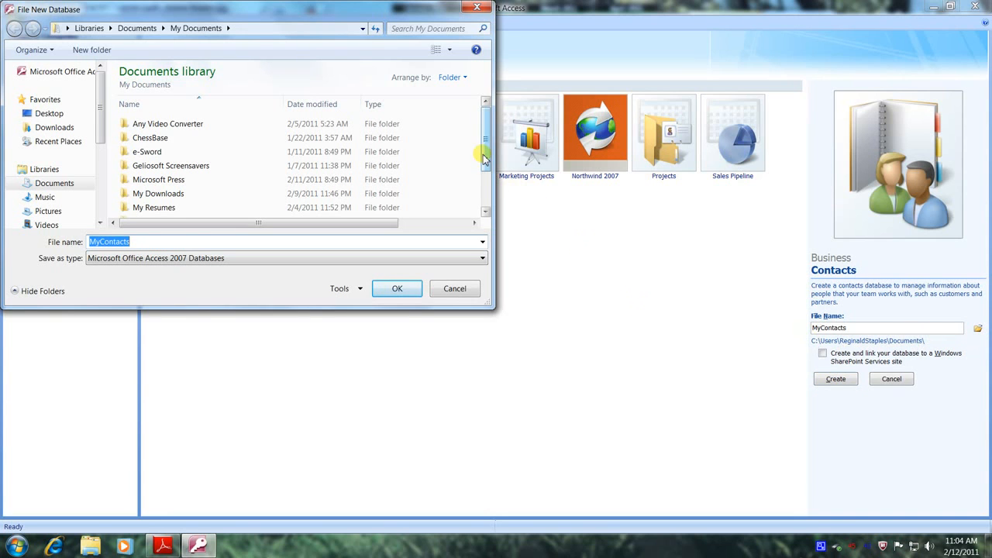
scroll(down, 3)
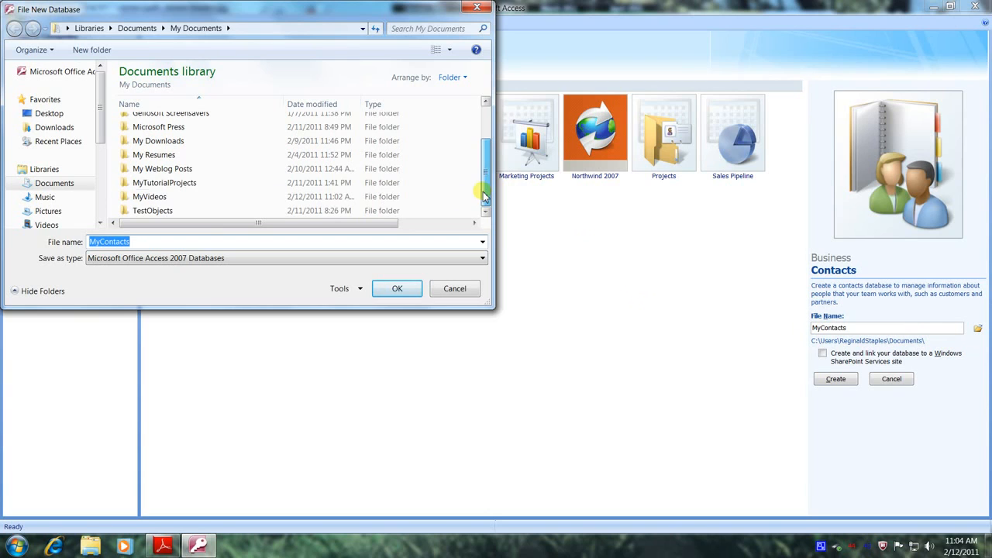
double_click(165, 182)
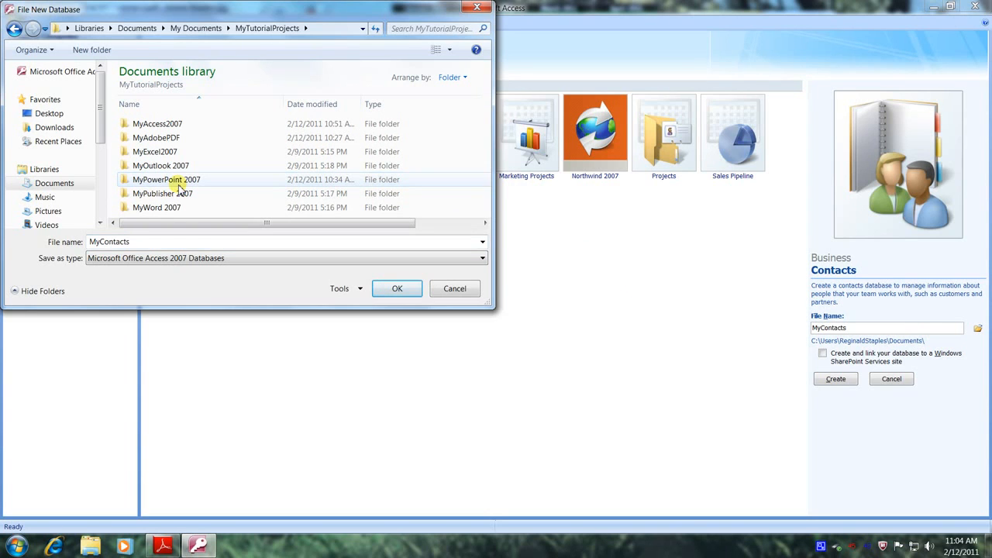
mouse_move(158, 123)
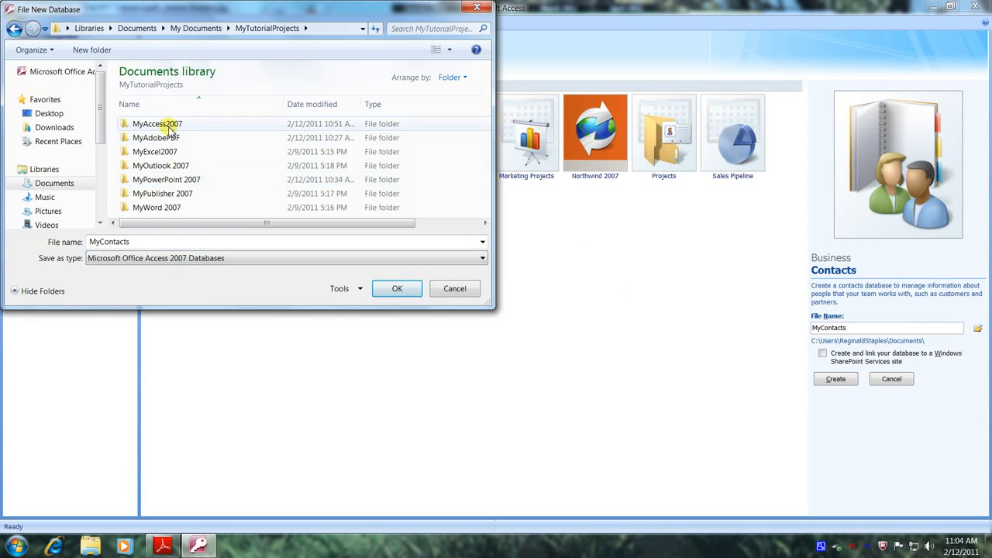
mouse_move(157, 123)
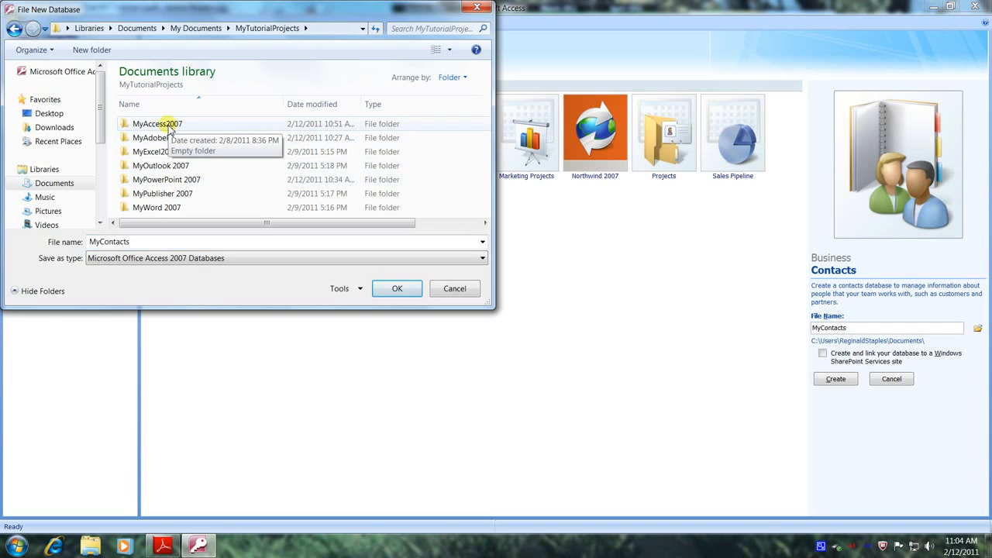
double_click(157, 123)
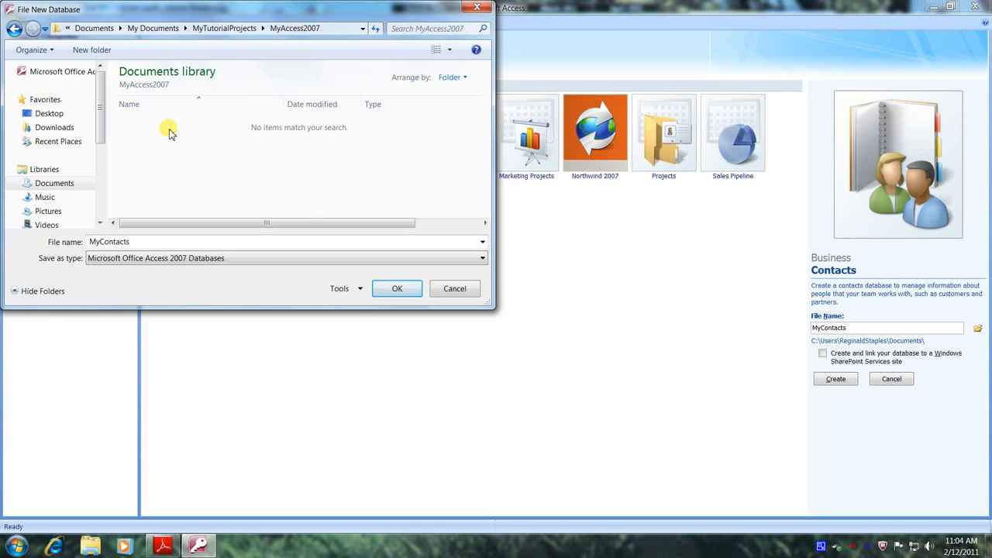
mouse_move(269, 329)
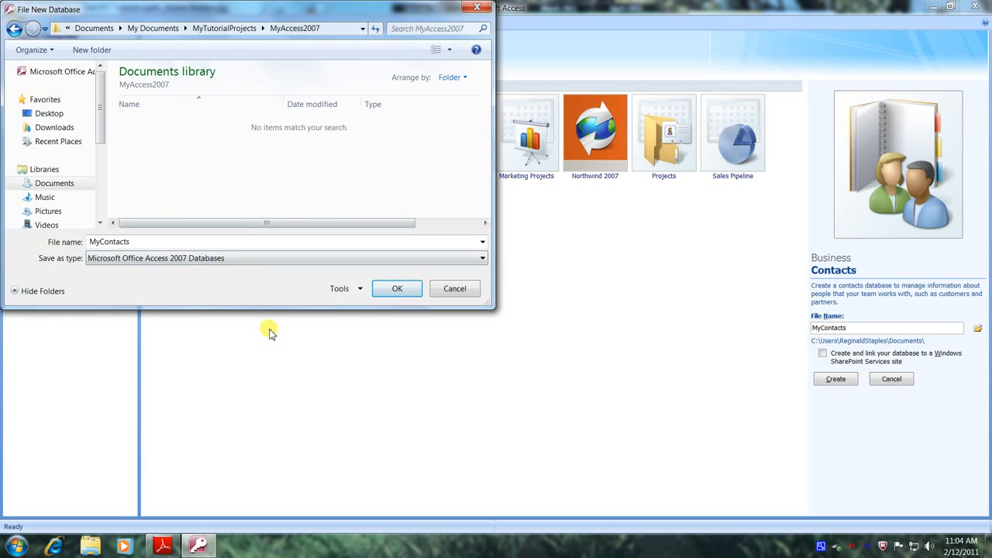
mouse_move(397, 288)
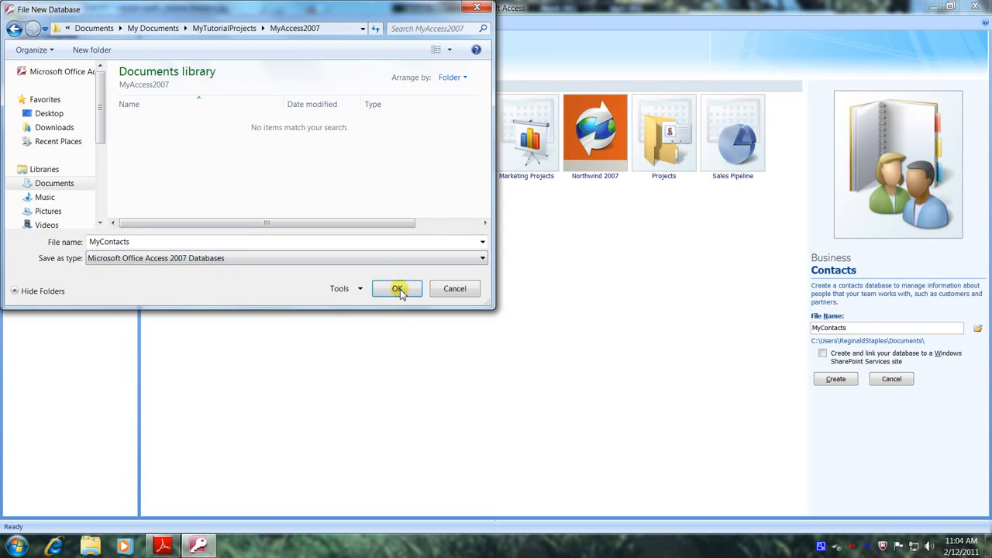
click(397, 289)
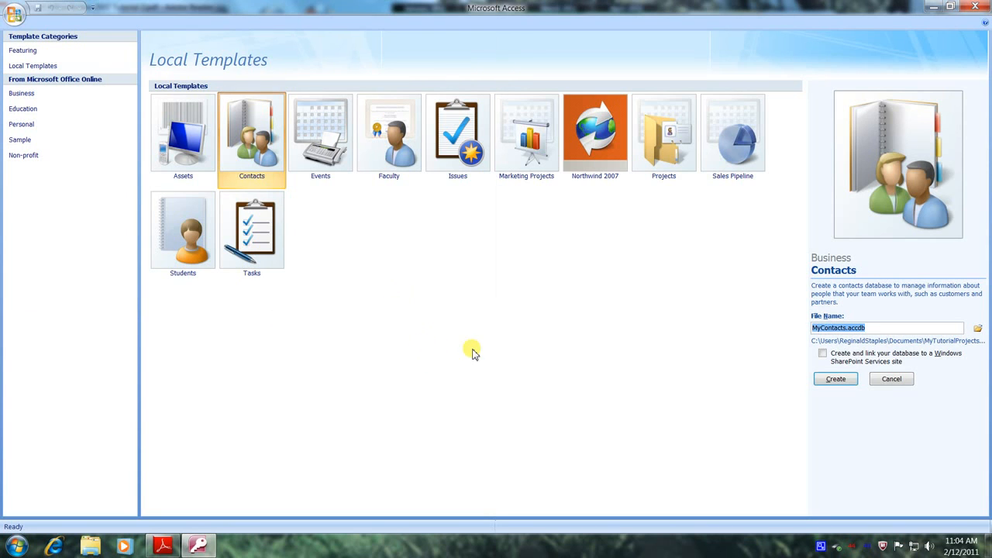
mouse_move(851, 408)
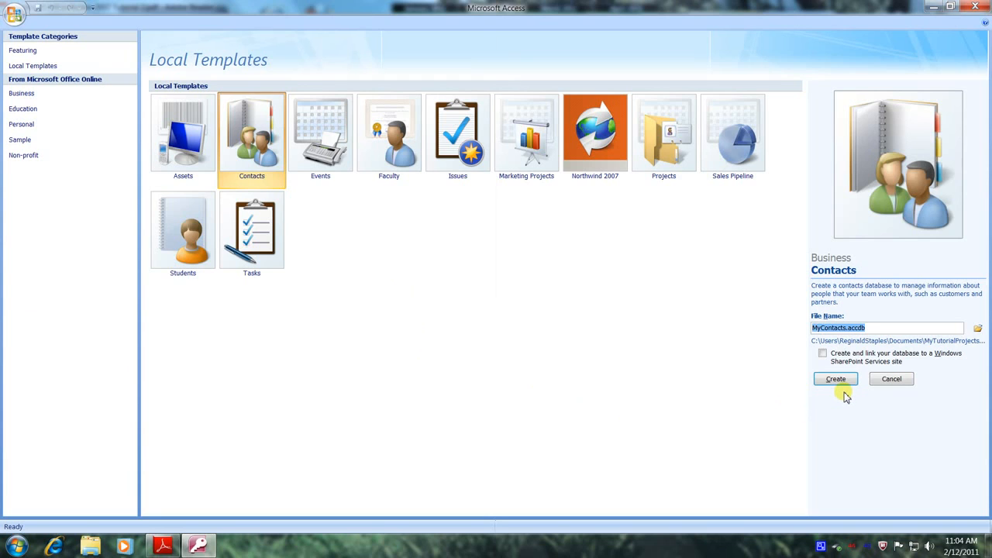
mouse_move(841, 389)
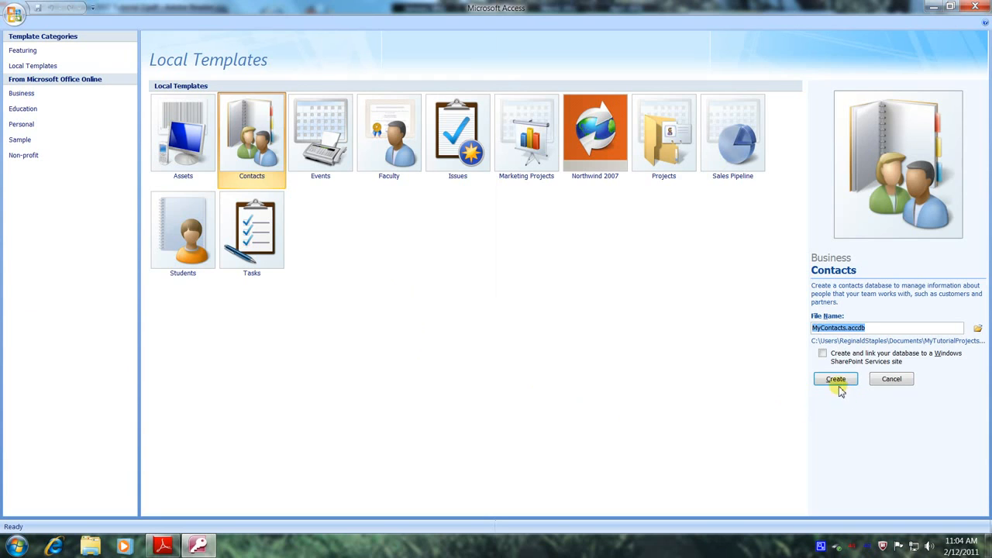
mouse_move(836, 380)
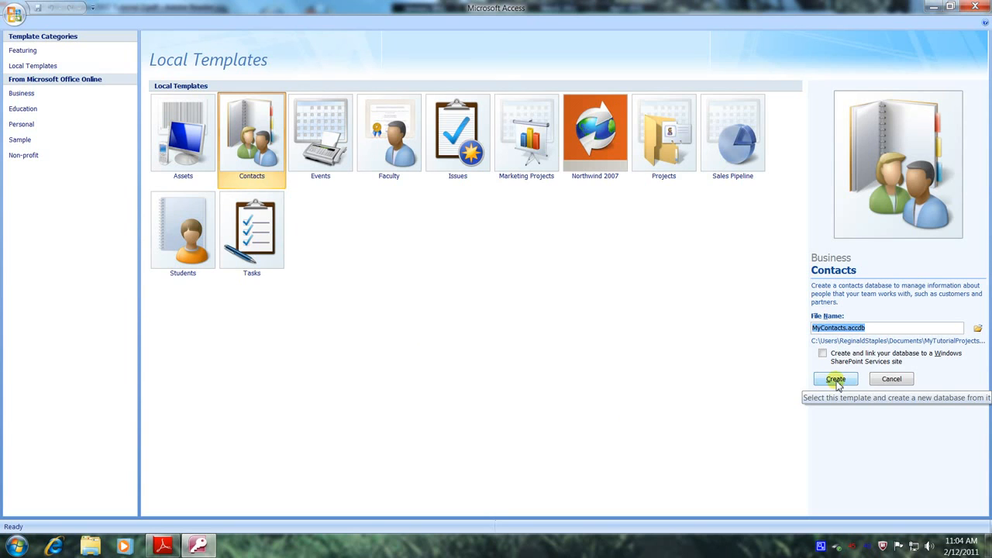
- Create MyContacts.accdb from the Contacts template and let Access prepare it
click(836, 379)
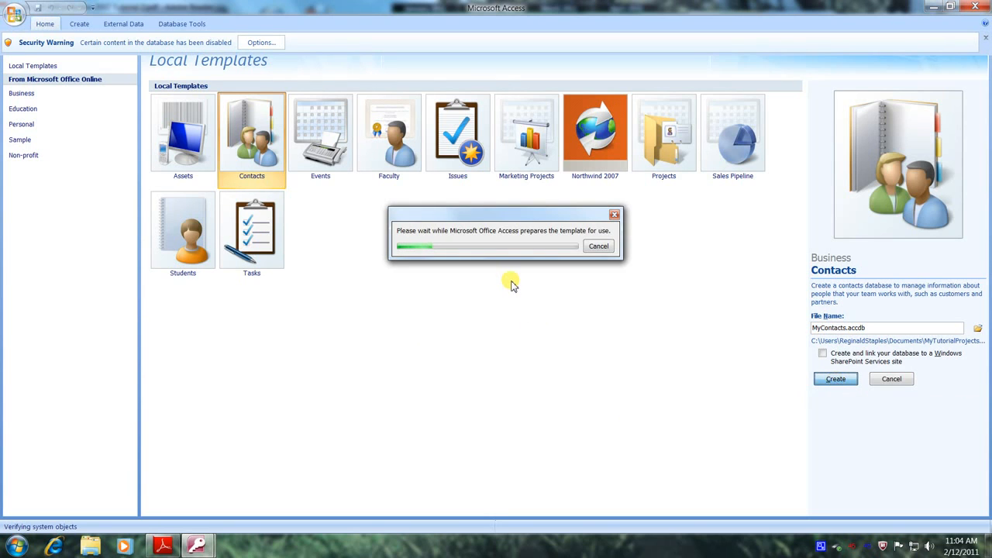